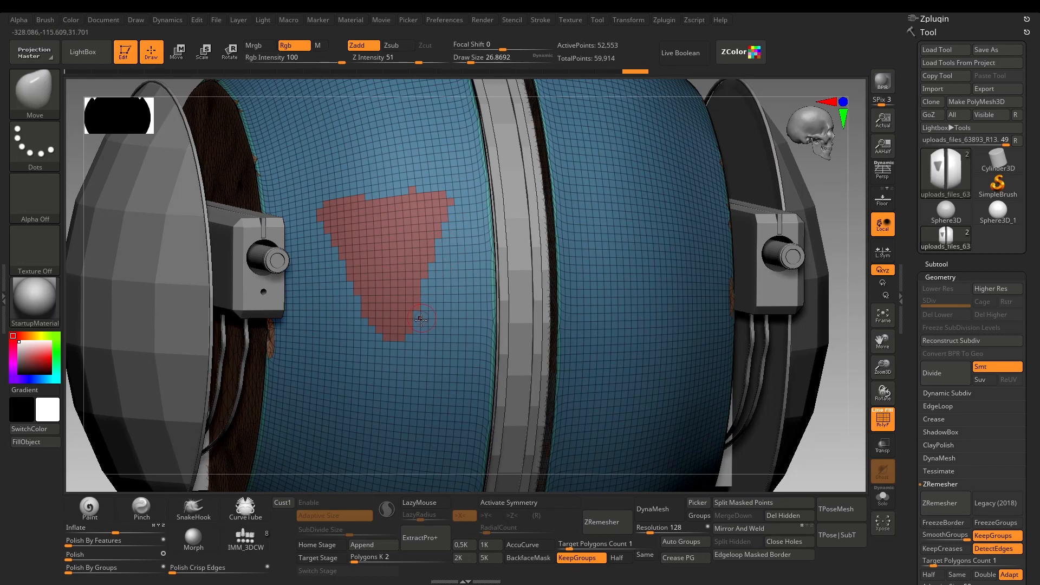
mouse_move(350, 296)
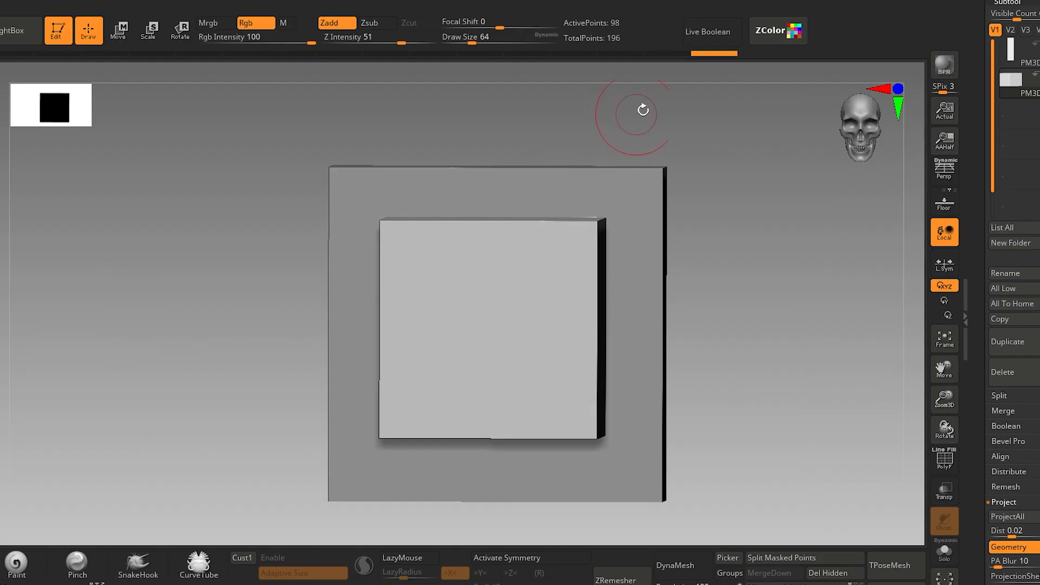
Step: Turn on Live Boolean so the inner block cuts a square hole through the plate
left_click(711, 31)
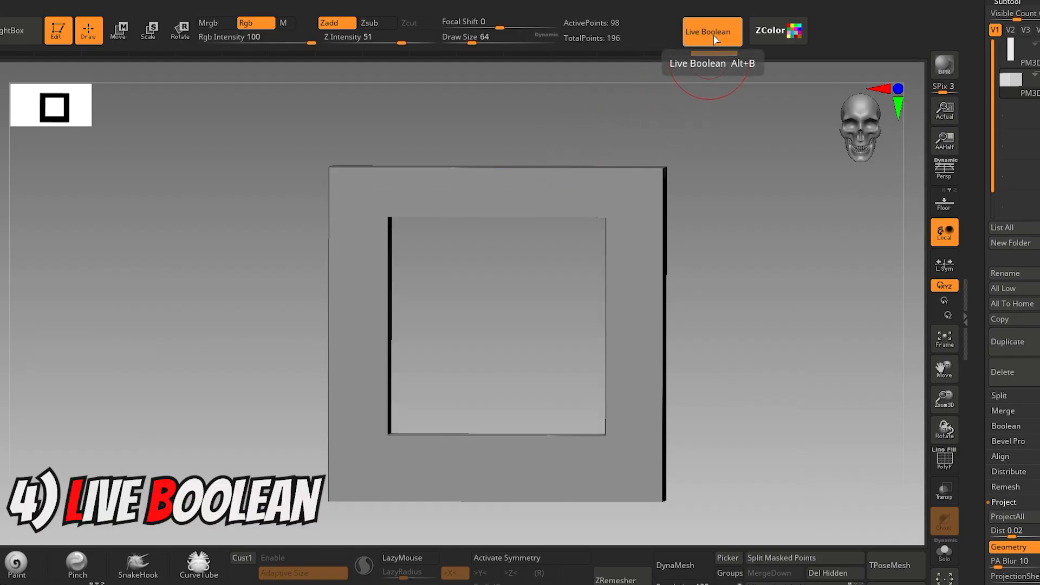
left_click(711, 32)
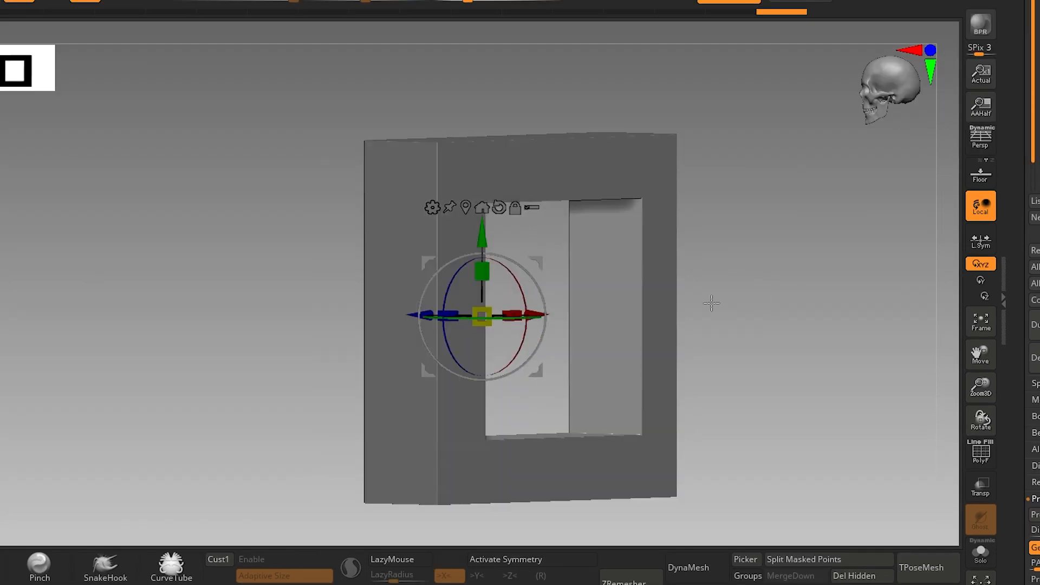